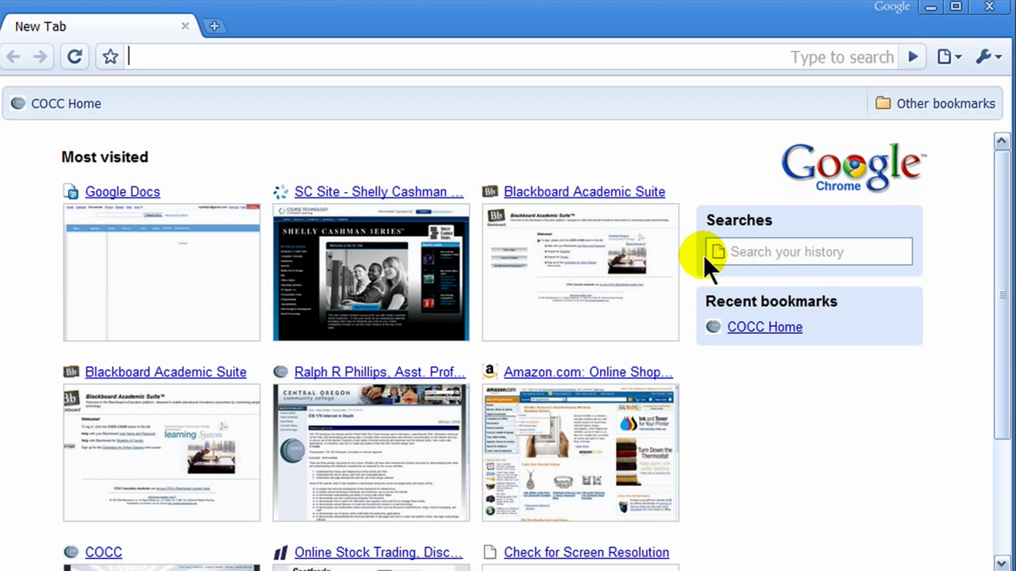
{"action": "mouse_move", "coordinate": [329, 222]}
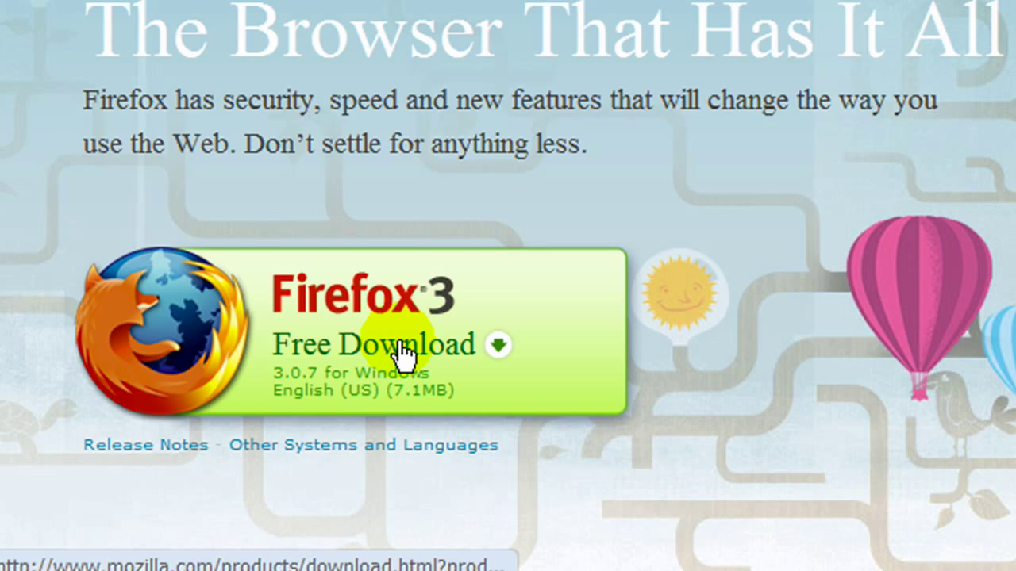
- Download the Firefox 3.0.7 installer and keep it despite the harmful-file warning
{"action": "left_click", "coordinate": [373, 345]}
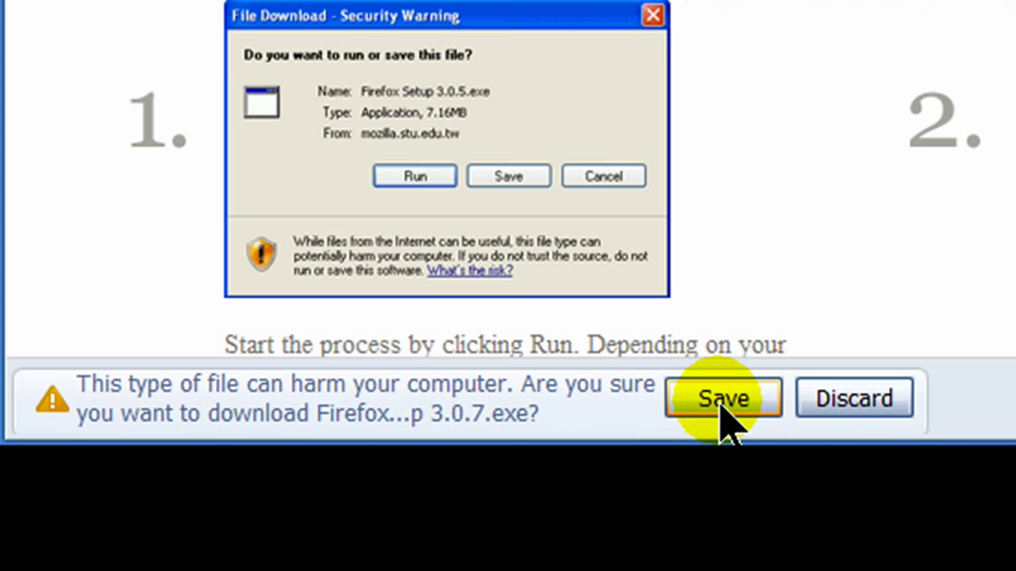
{"action": "left_click", "coordinate": [722, 398]}
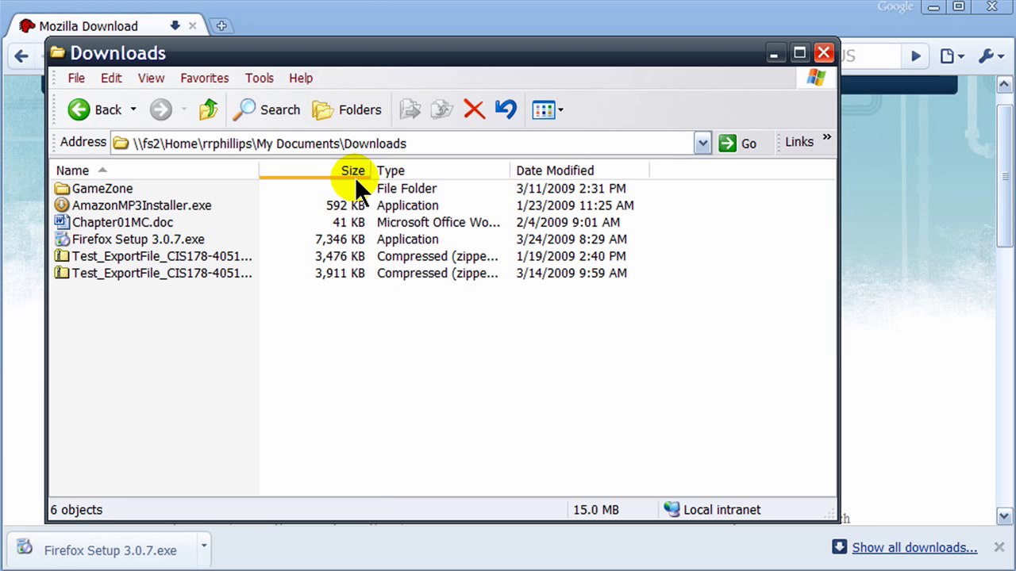
- Locate Firefox Setup 3.0.7.exe in the Downloads folder
{"action": "left_click", "coordinate": [139, 239]}
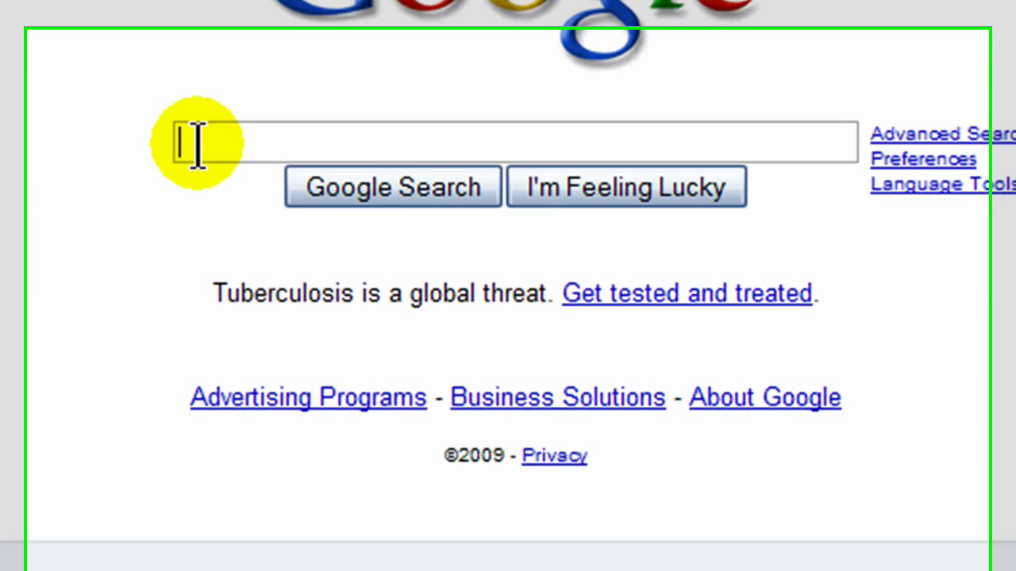
- Bookmark Google search with keyword 'g' for quick address-bar searches
{"action": "key", "text": "ctrl+d"}
{"action": "type", "text": "g"}
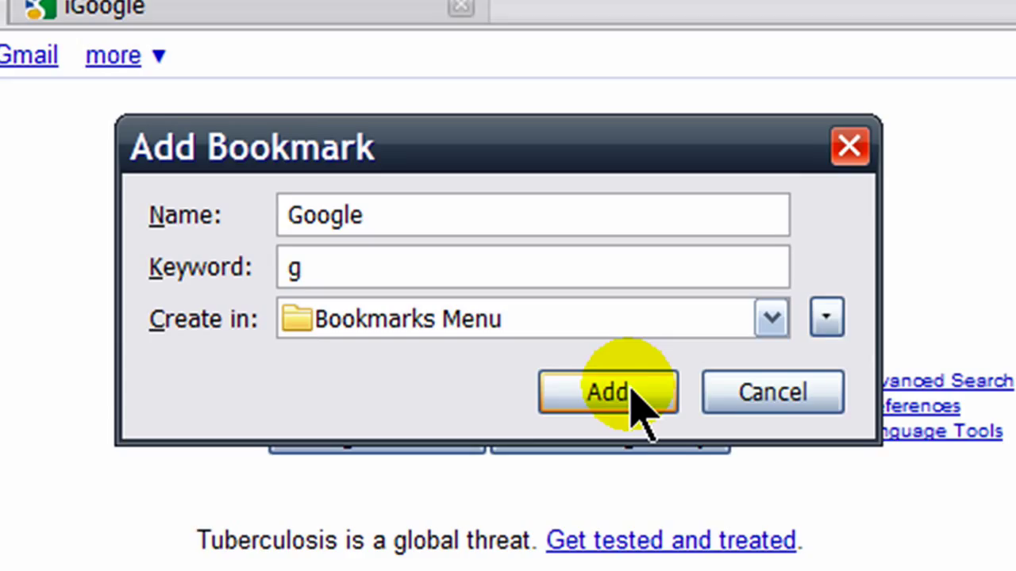
{"action": "left_click", "coordinate": [607, 392]}
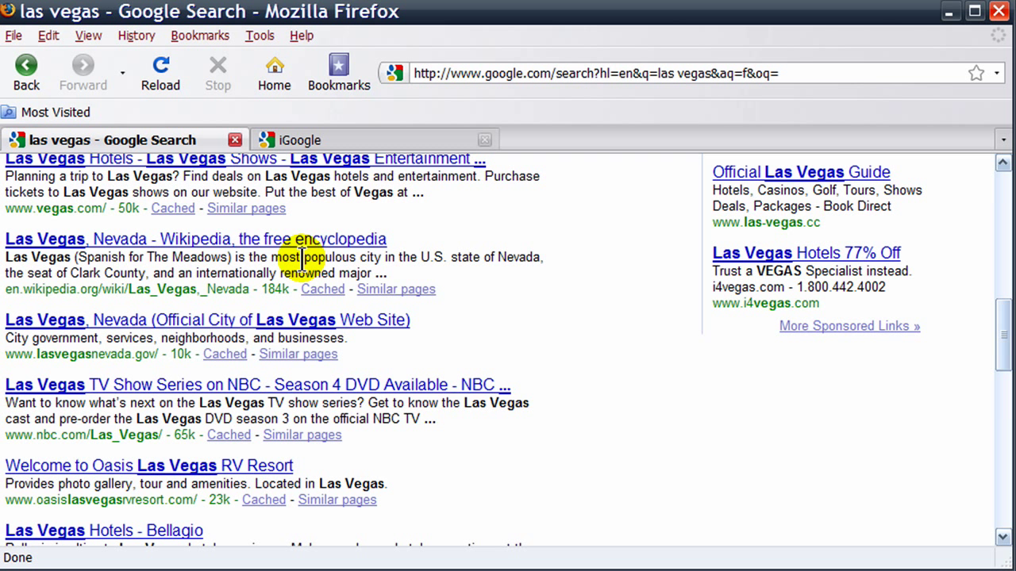
- Search 'g add-on ie tab' and land on the IE Tab Firefox Add-ons page
{"action": "left_click", "coordinate": [547, 73]}
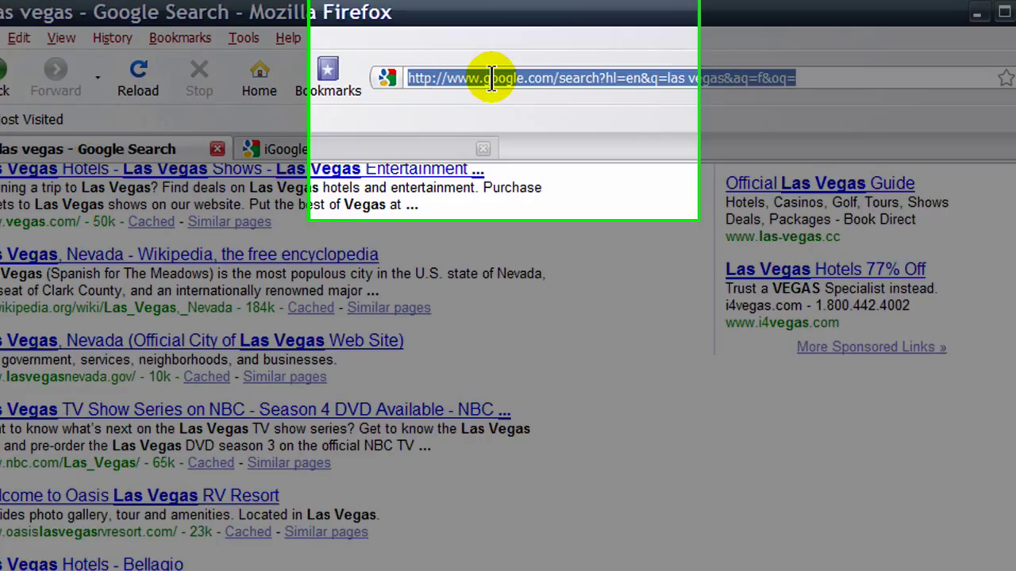
{"action": "type", "text": "g add-on i"}
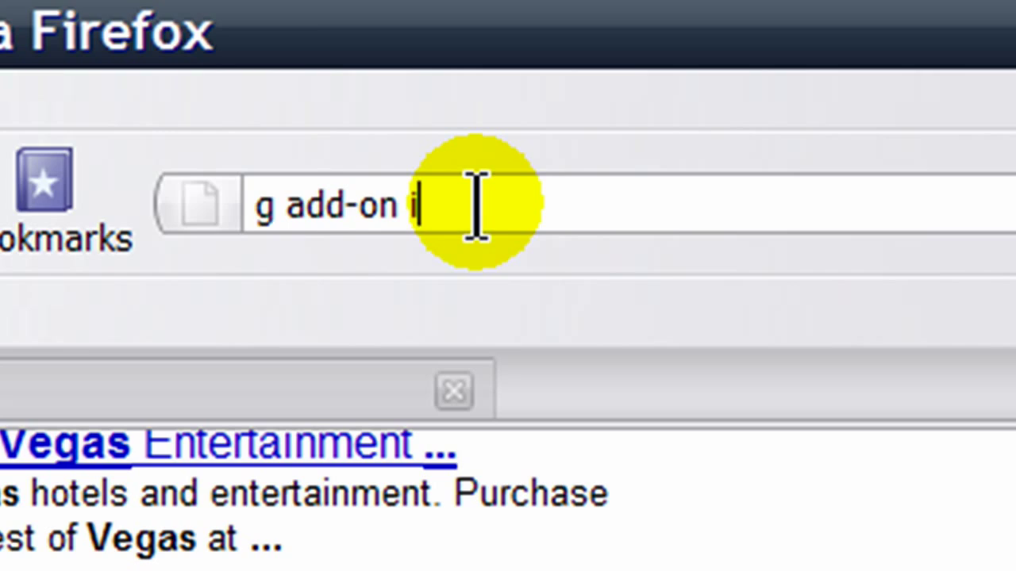
{"action": "left_click", "coordinate": [143, 291]}
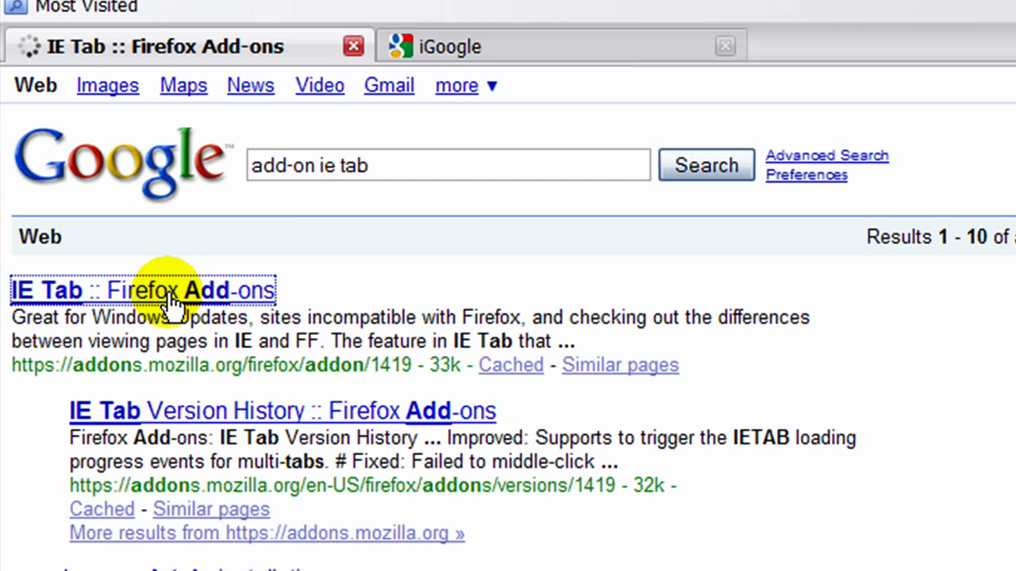
{"action": "left_click", "coordinate": [143, 291]}
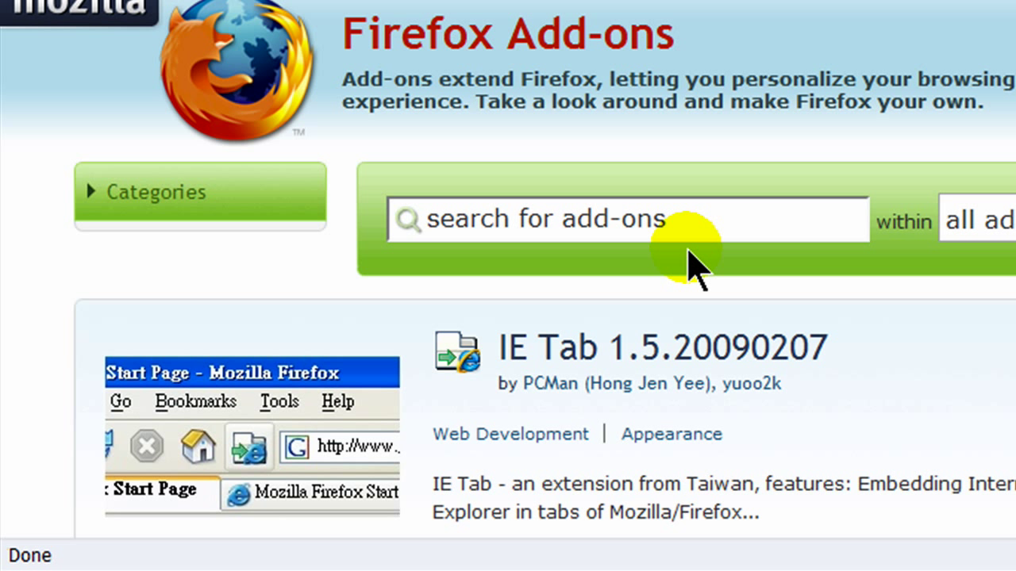
- Add IE Tab to Firefox and confirm the software installation
{"action": "scroll", "scroll_direction": "down", "scroll_amount": 3}
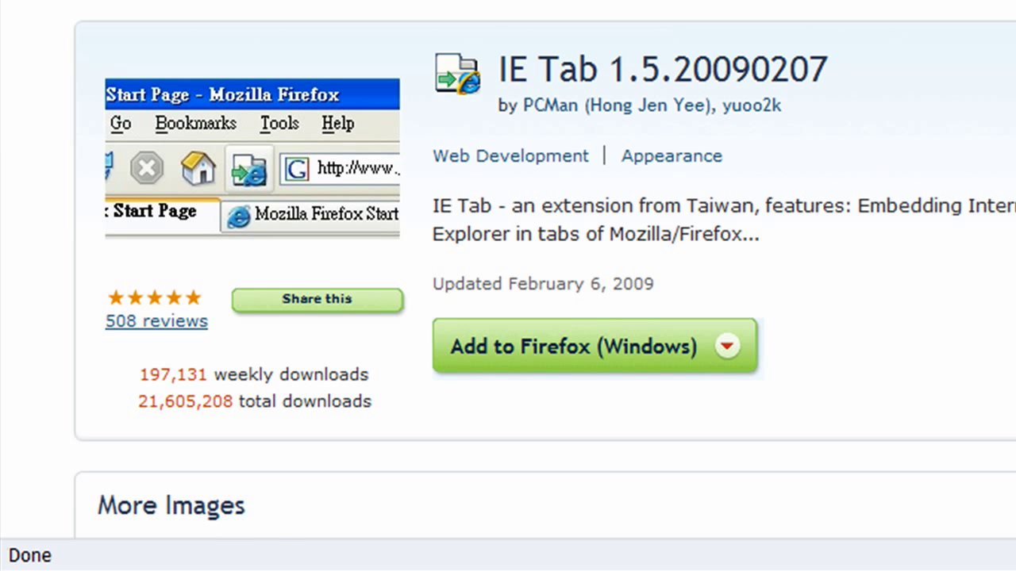
{"action": "left_click", "coordinate": [577, 346]}
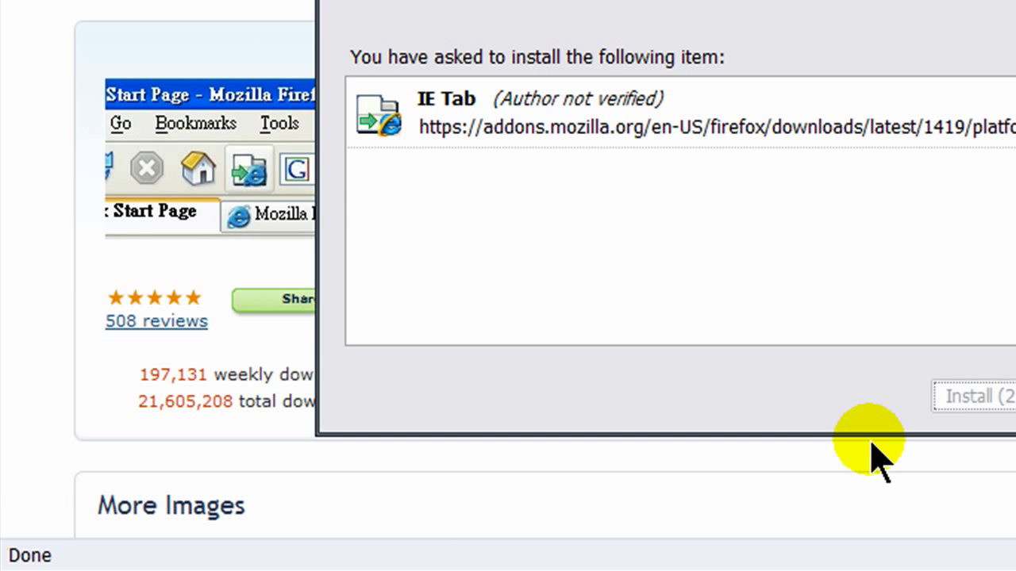
{"action": "left_click", "coordinate": [972, 396]}
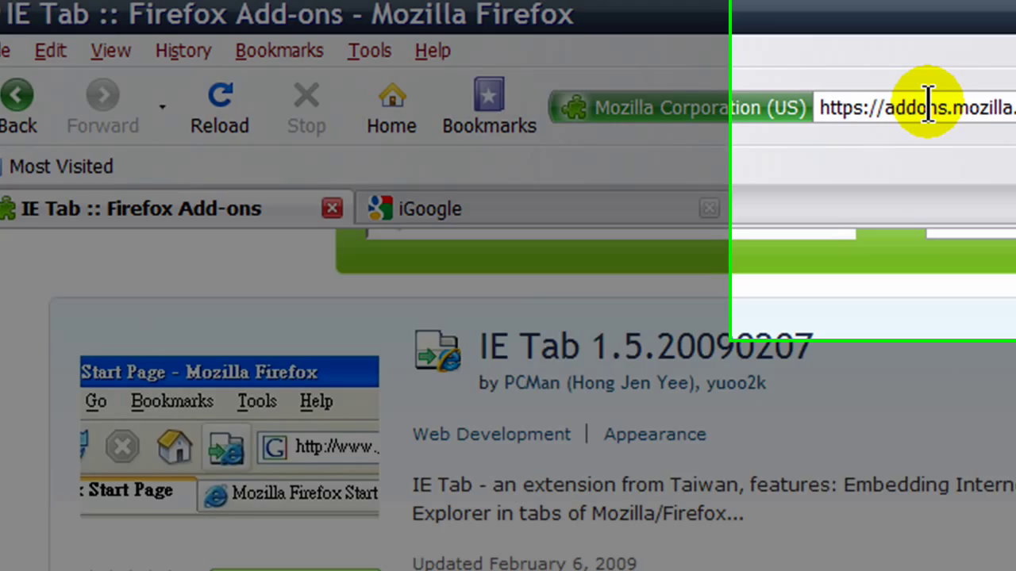
- Search 'g add-on firebug' and reach the Firebug Firefox Add-ons page
{"action": "type", "text": "g"}
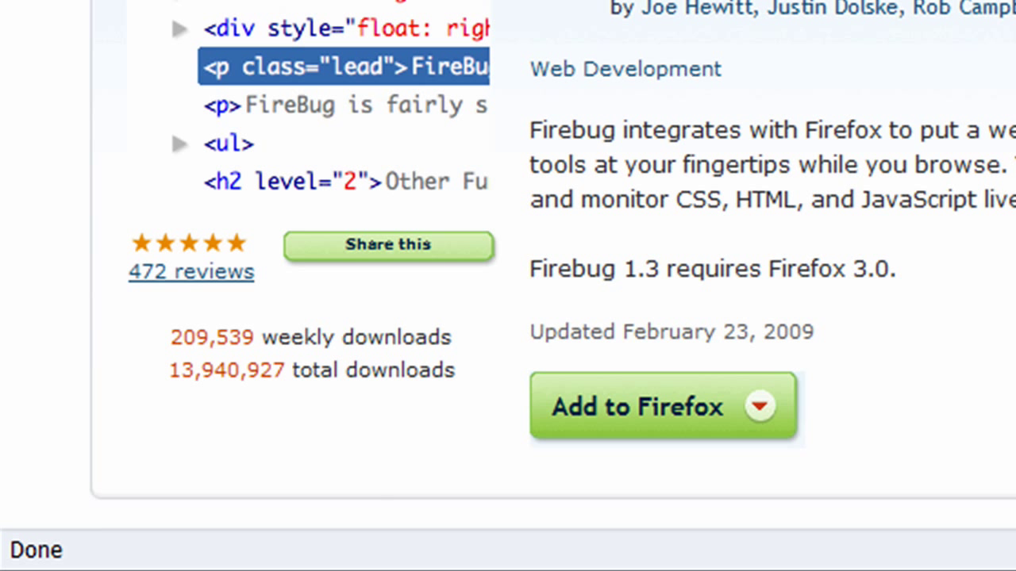
{"action": "mouse_move", "coordinate": [992, 103]}
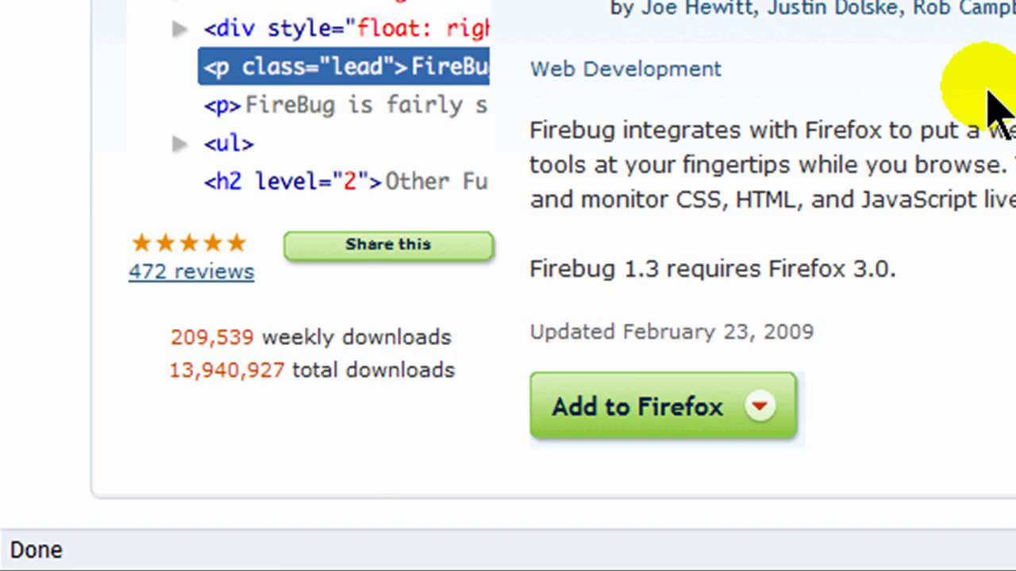
{"action": "type", "text": "g"}
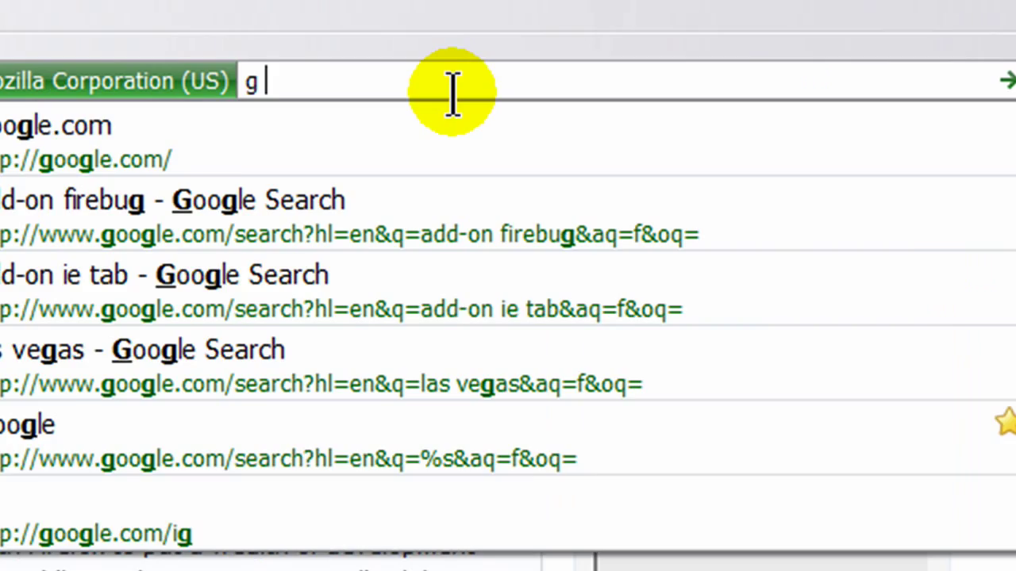
- Search 'g add-on web developer' and reach the Web Developer Add-ons page
{"action": "type", "text": "add"}
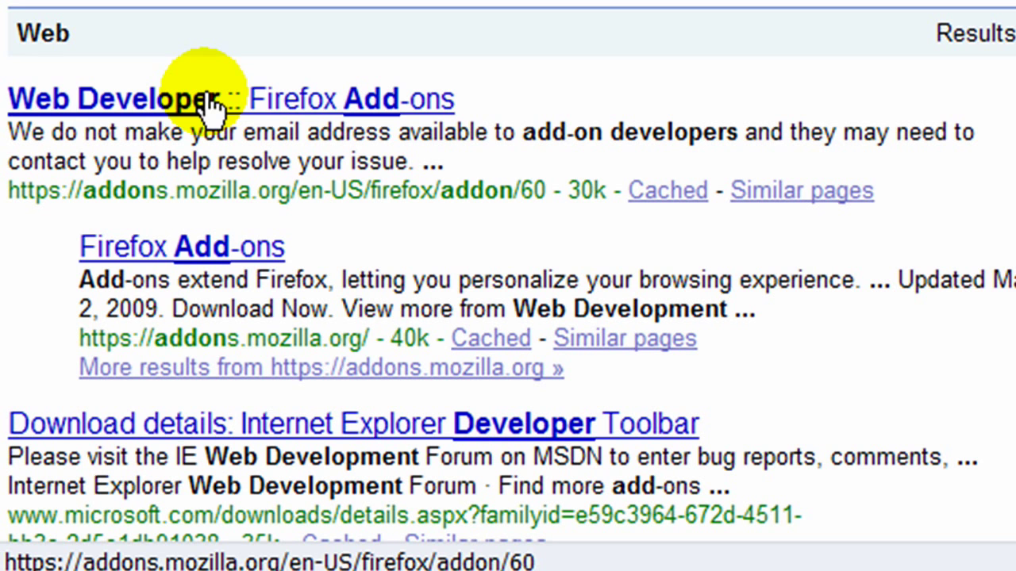
{"action": "left_click", "coordinate": [119, 98]}
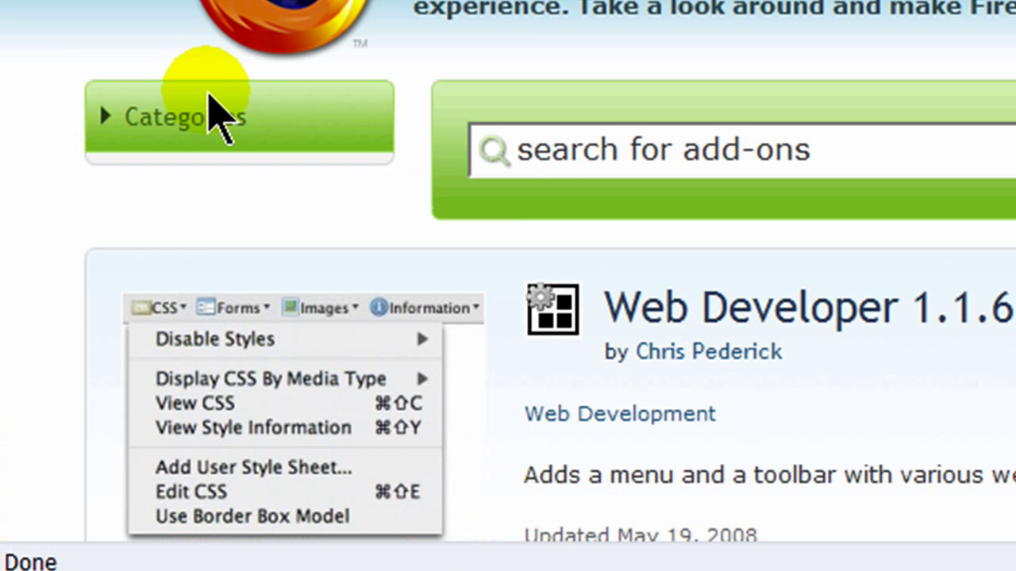
{"action": "scroll", "scroll_direction": "down", "scroll_amount": 3}
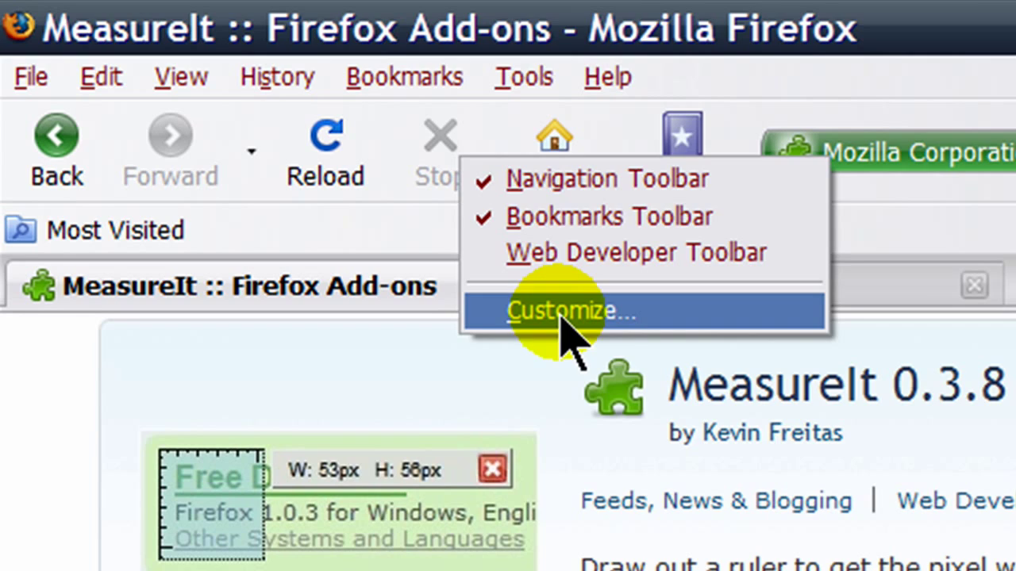
- Start Customize Toolbar to place FireFTP and Web Developer on the navigation toolbar
{"action": "left_click", "coordinate": [563, 311]}
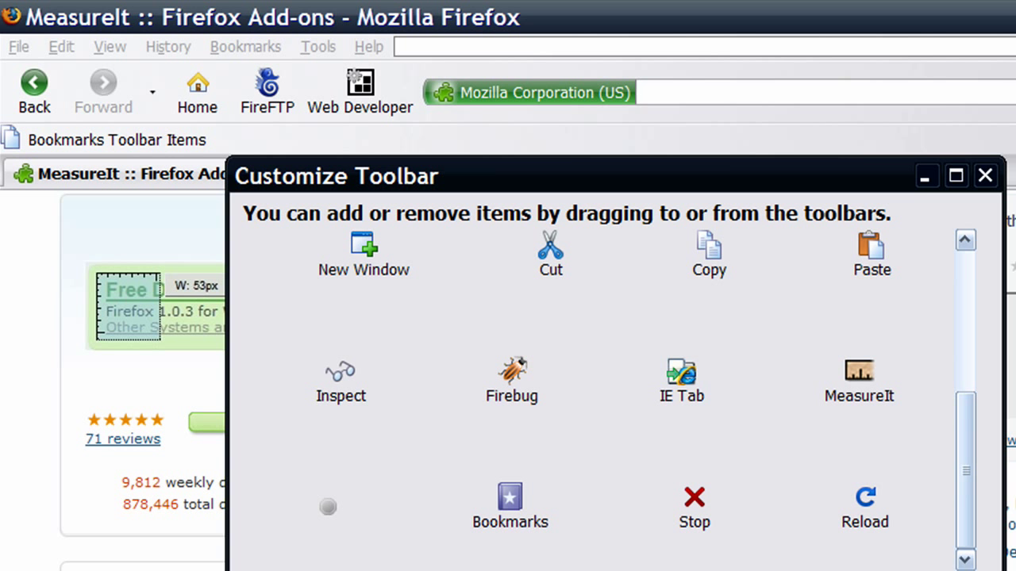
- Keep Home, FireFTP and Web Developer on the toolbar and close Customize Toolbar
{"action": "left_click", "coordinate": [986, 175]}
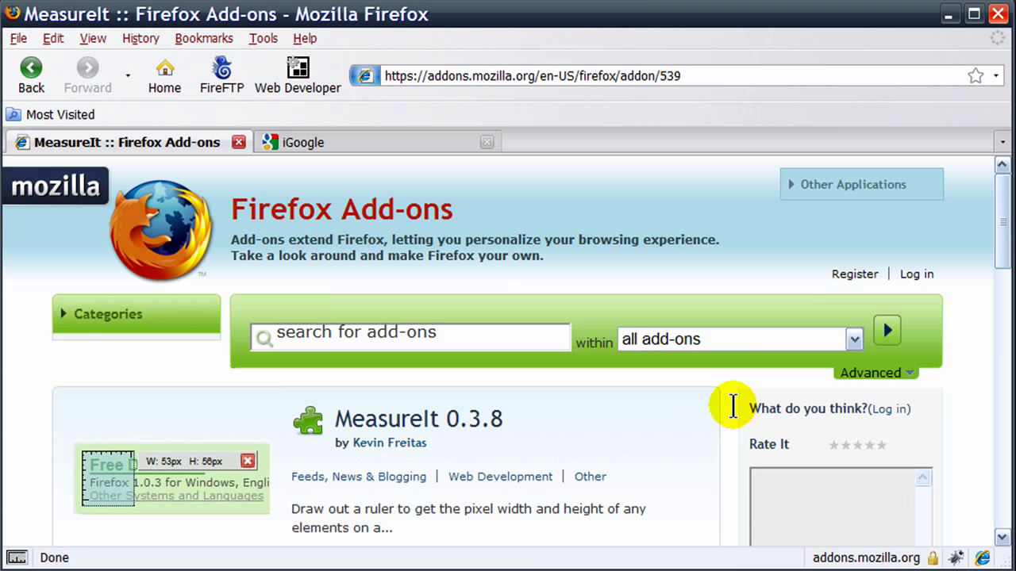
{"action": "scroll", "scroll_direction": "down", "scroll_amount": 3}
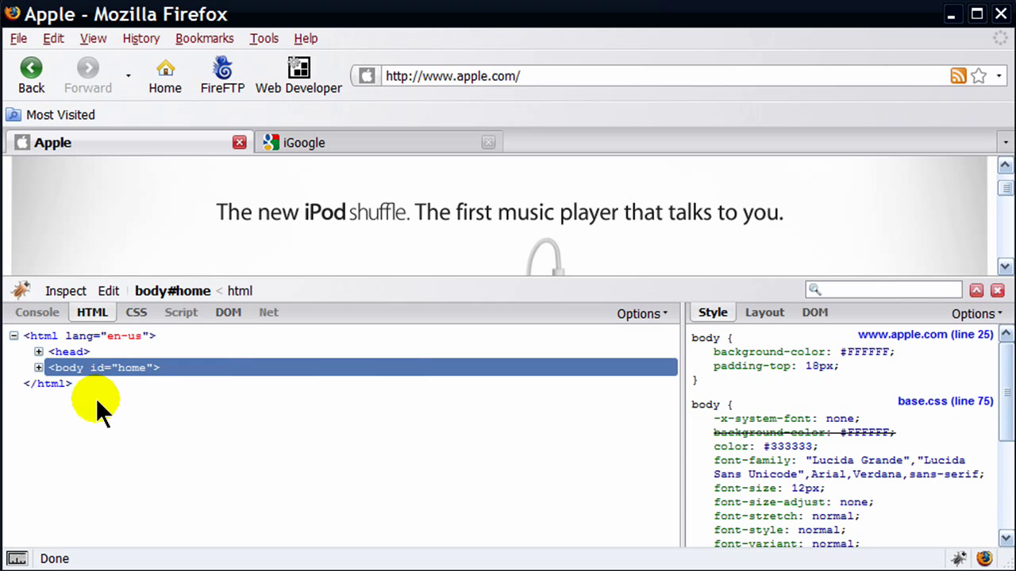
- Expand apple.com's HTML tree in Firebug and inspect the iPhone and Mac nav links
{"action": "left_click", "coordinate": [39, 368]}
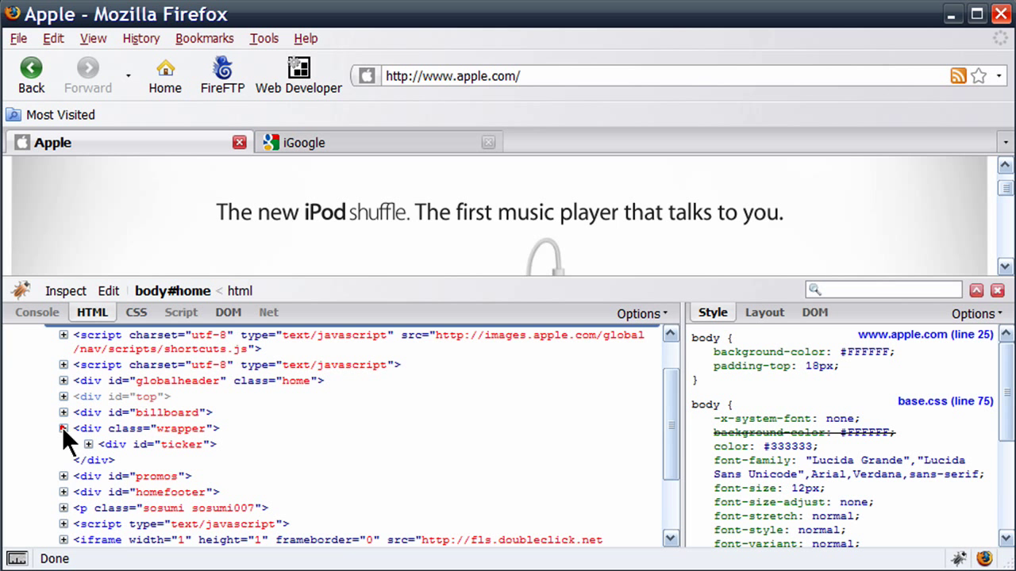
{"action": "left_click", "coordinate": [65, 290]}
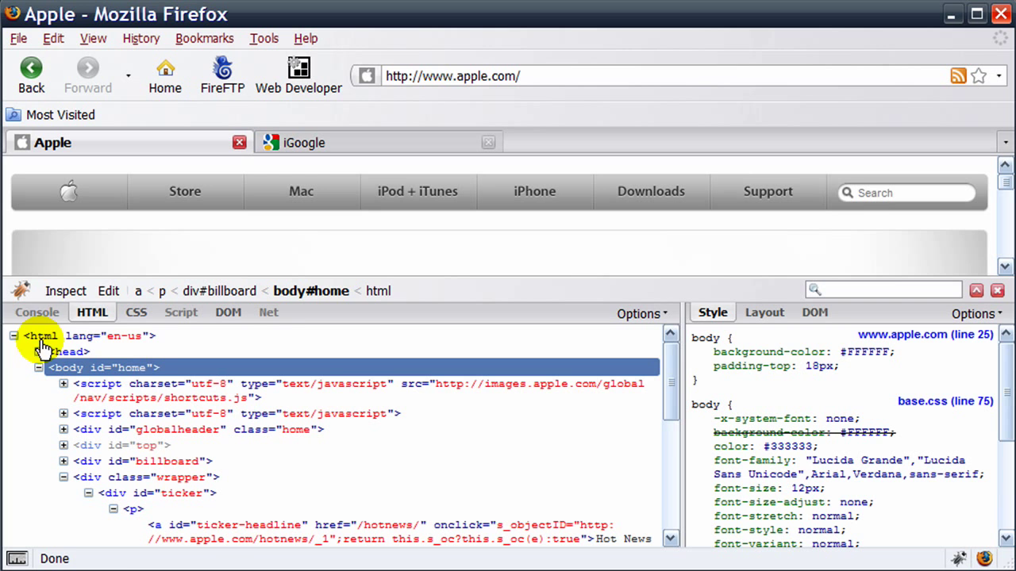
{"action": "left_click", "coordinate": [534, 191]}
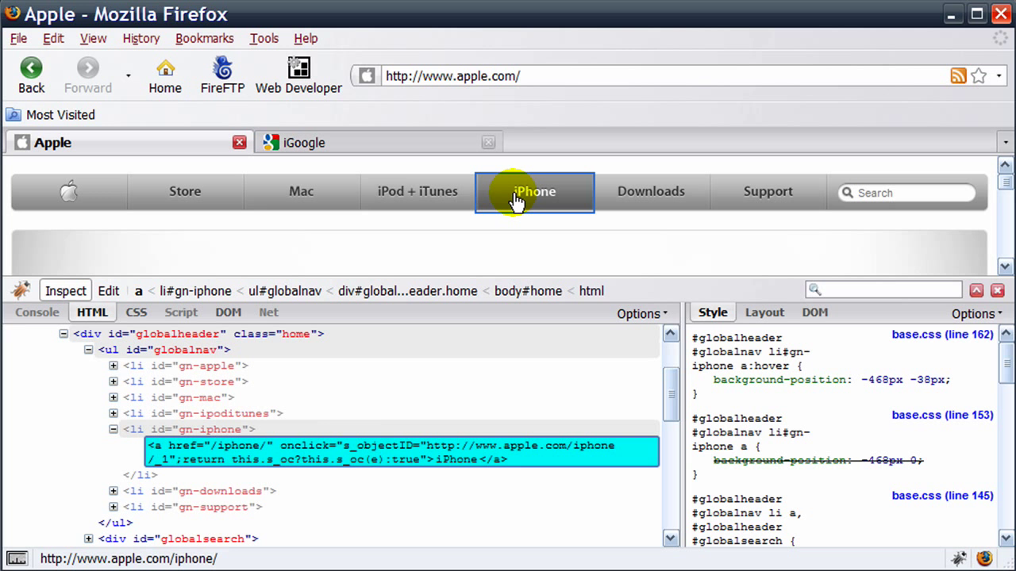
{"action": "left_click", "coordinate": [418, 191]}
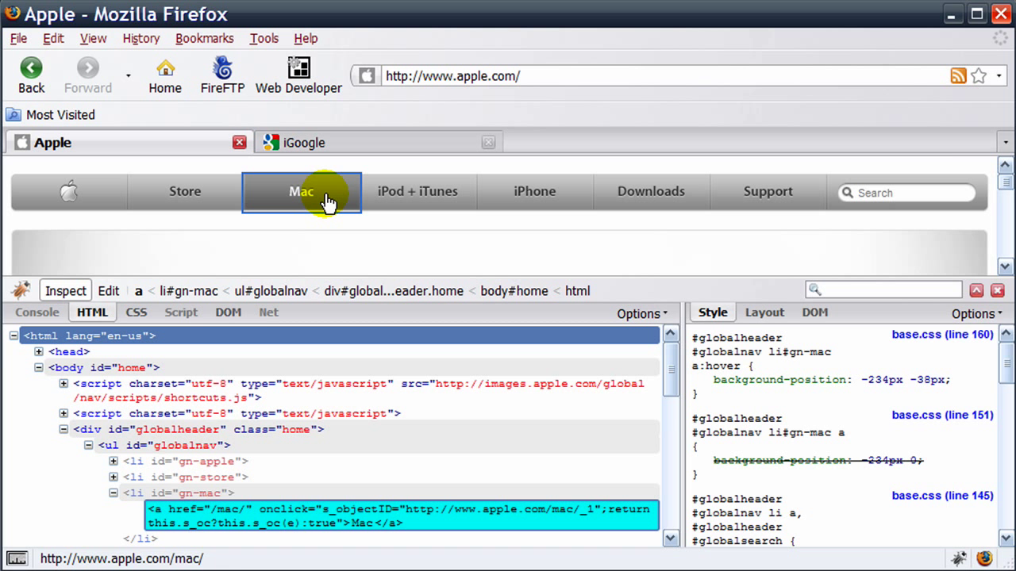
{"action": "left_click", "coordinate": [136, 312]}
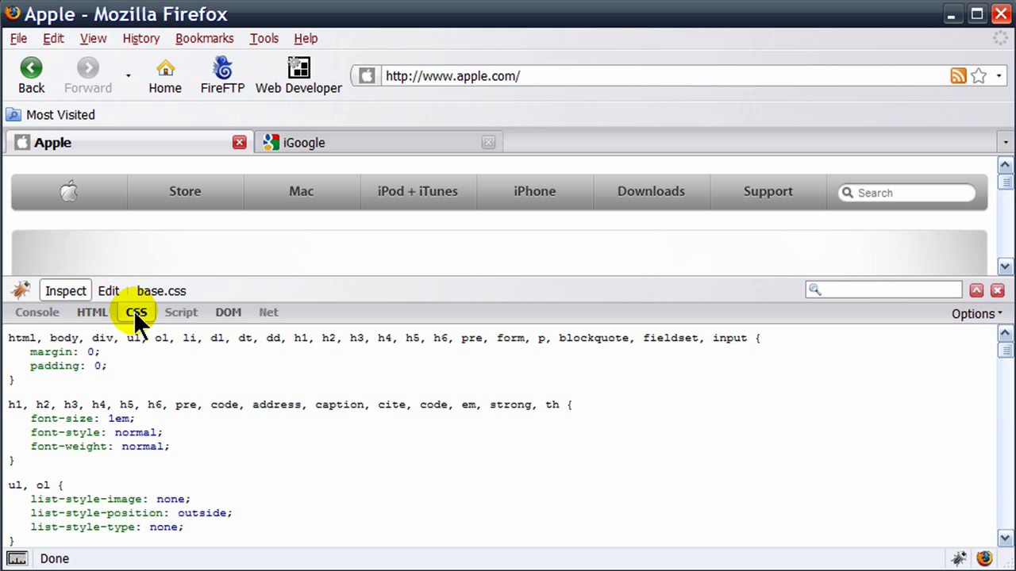
- Switch Firebug's CSS view from base.css to the home.css stylesheet
{"action": "left_click", "coordinate": [161, 291]}
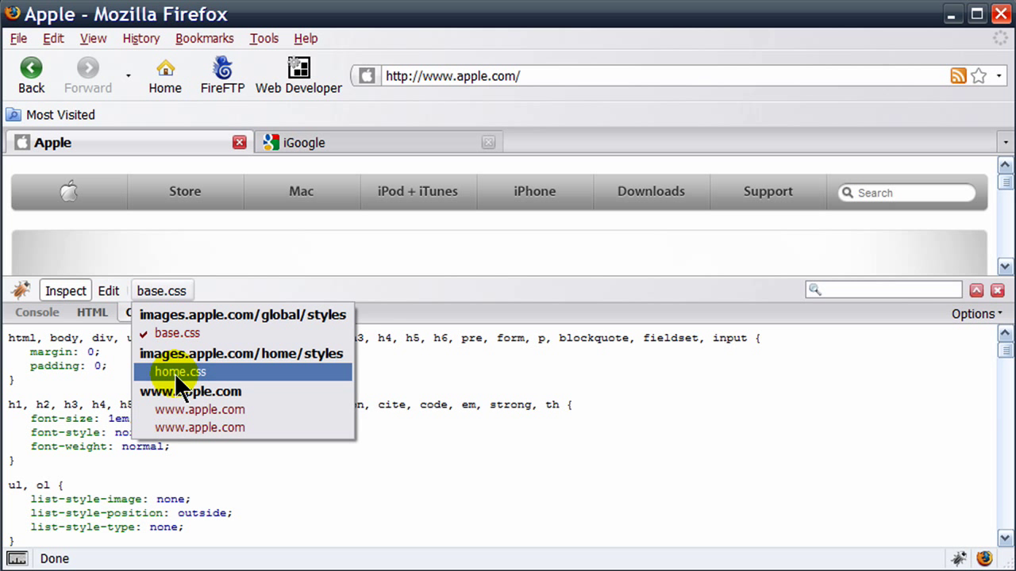
{"action": "left_click", "coordinate": [180, 371]}
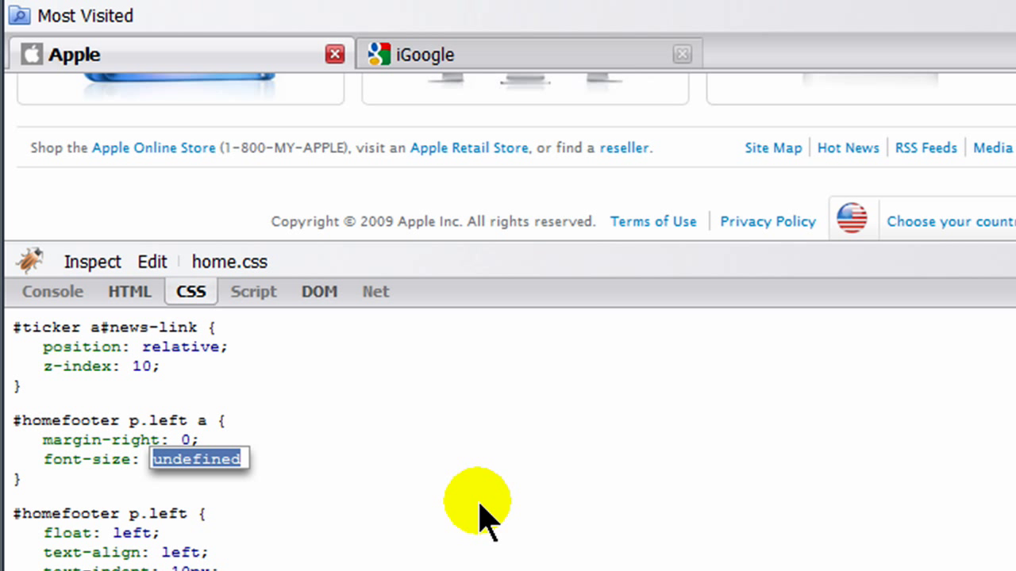
- Set #homefooter p.left a to font-size 20pt and background-color pink
{"action": "type", "text": "20pt;;"}
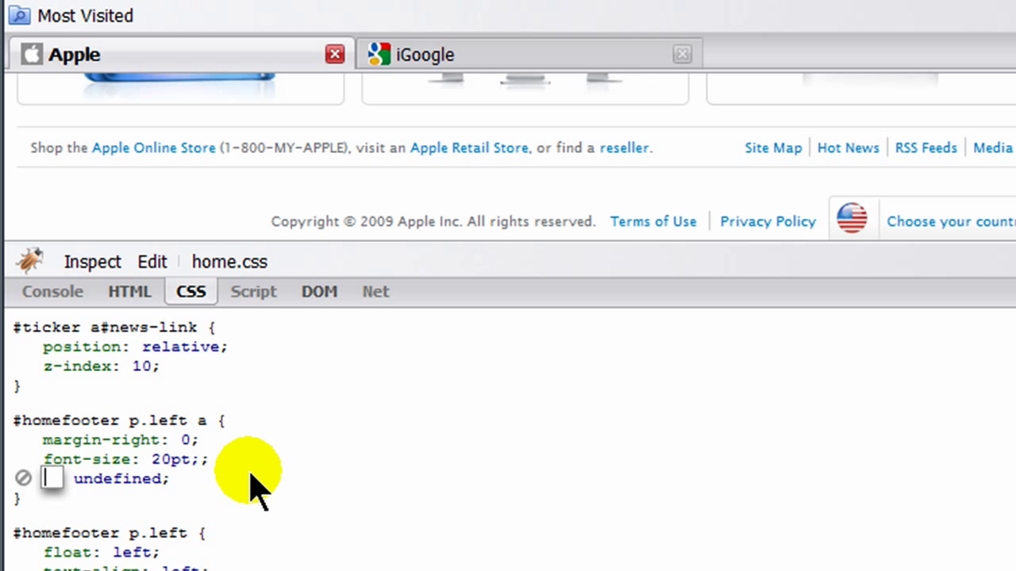
{"action": "type", "text": "background-color"}
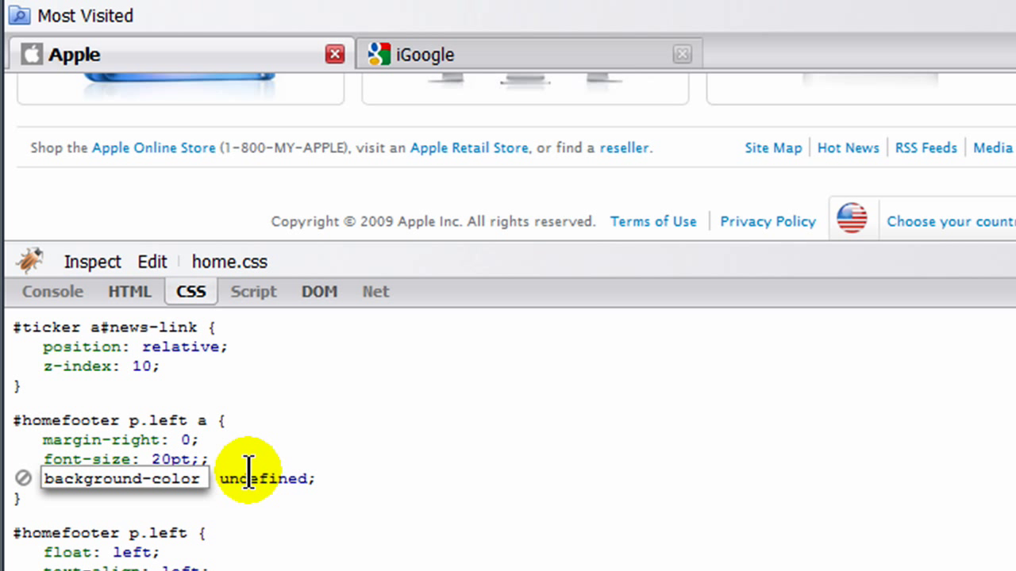
{"action": "type", "text": "pink;;"}
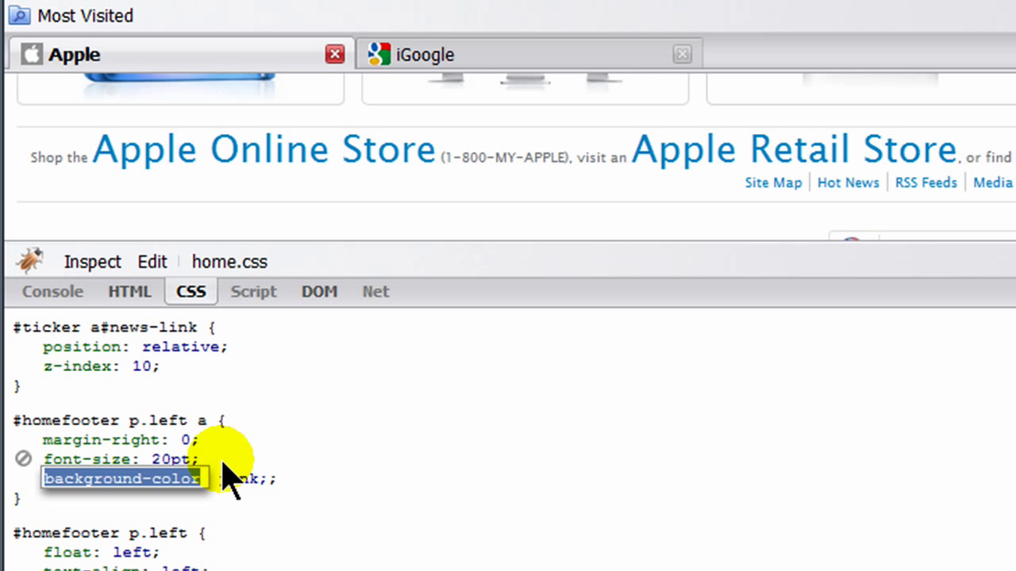
{"action": "type", "text": "pink"}
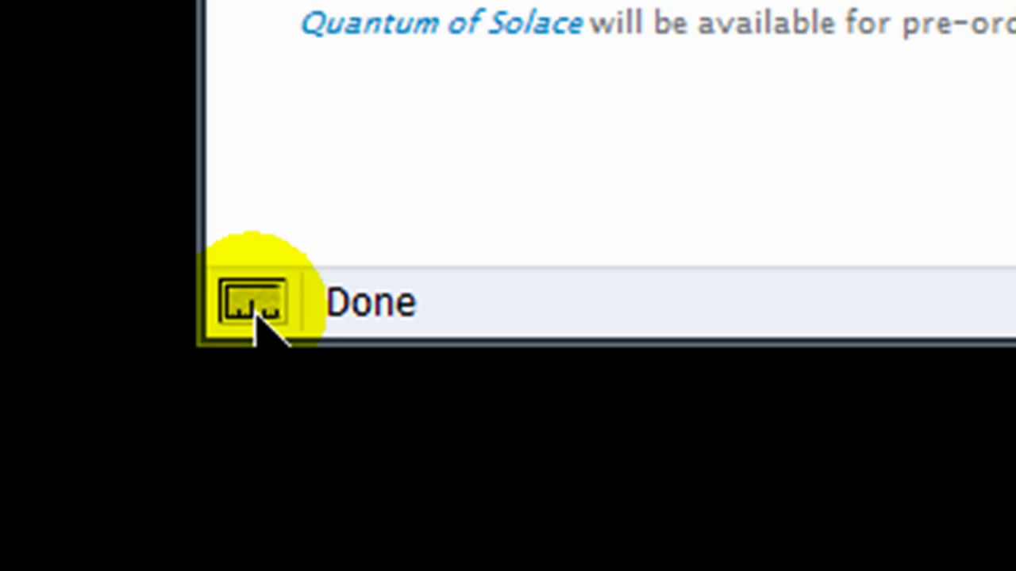
- Measure the iMac promo box with MeasureIt at about 238 by 154 pixels
{"action": "left_click", "coordinate": [254, 301]}
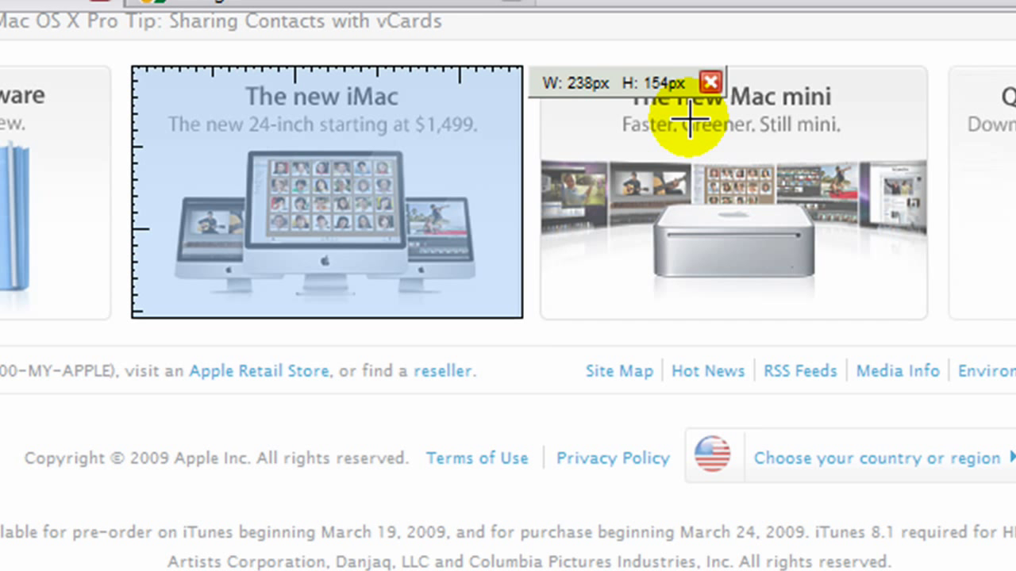
{"action": "left_click", "coordinate": [710, 82]}
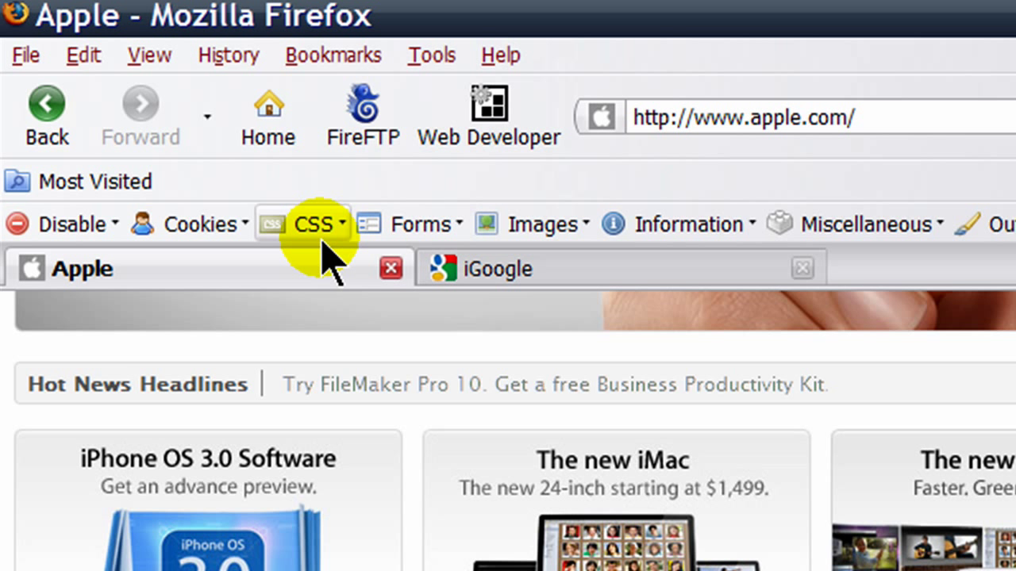
- Disable all styles on apple.com via the Web Developer toolbar's CSS menu
{"action": "left_click", "coordinate": [316, 224]}
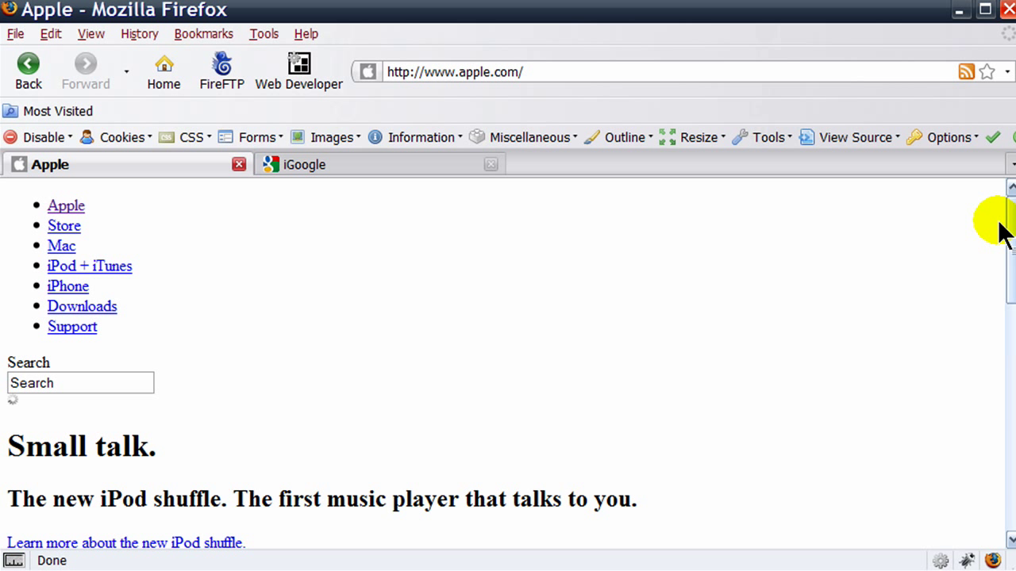
{"action": "mouse_move", "coordinate": [189, 143]}
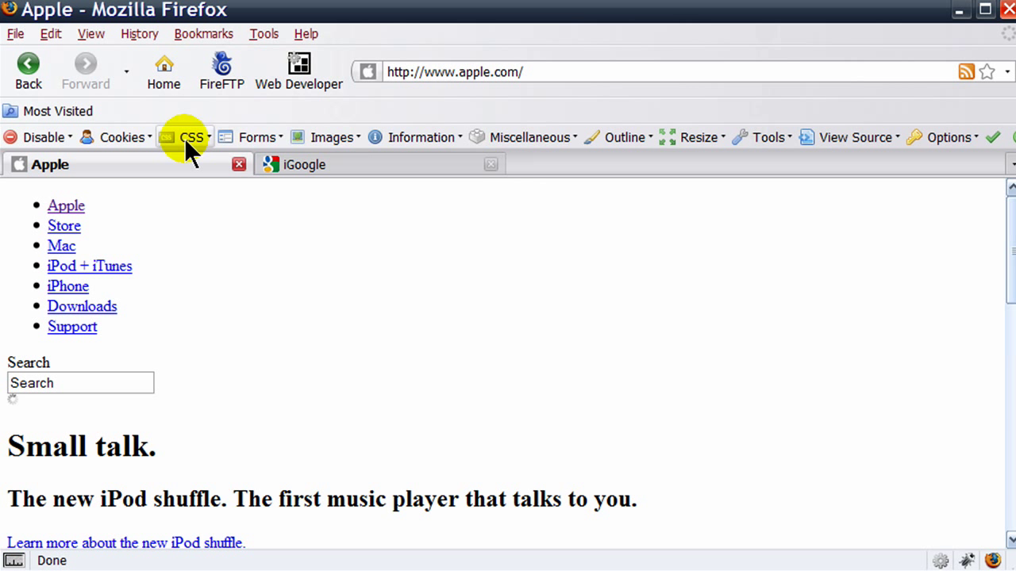
- Launch FireFTP in its own tab and begin creating a new account
{"action": "left_click", "coordinate": [189, 137]}
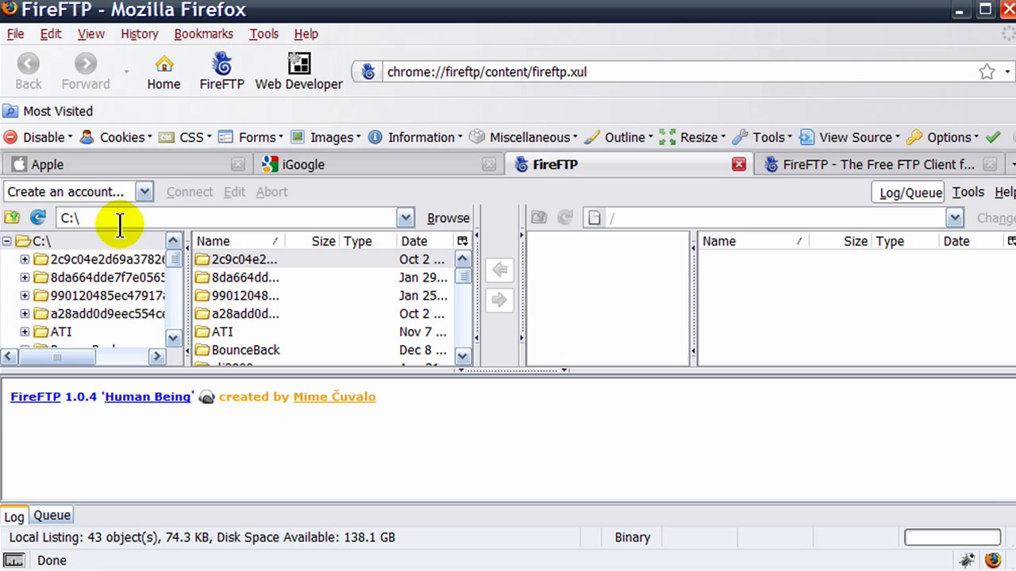
{"action": "left_click", "coordinate": [65, 191]}
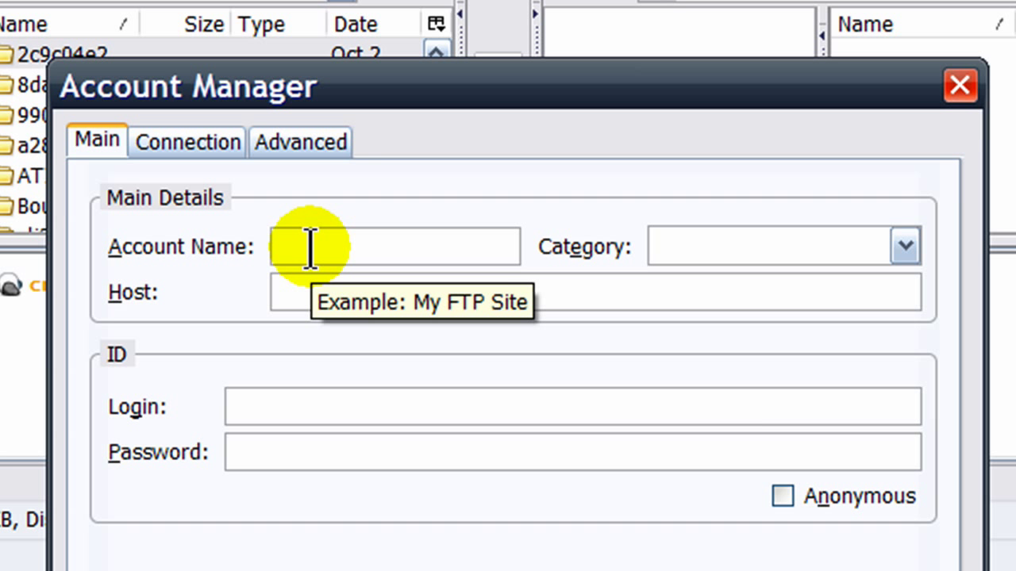
- Create account webdev79 on host webdev79.cocc-webdev.com with login webdev79 and connect
{"action": "type", "text": "webdev79"}
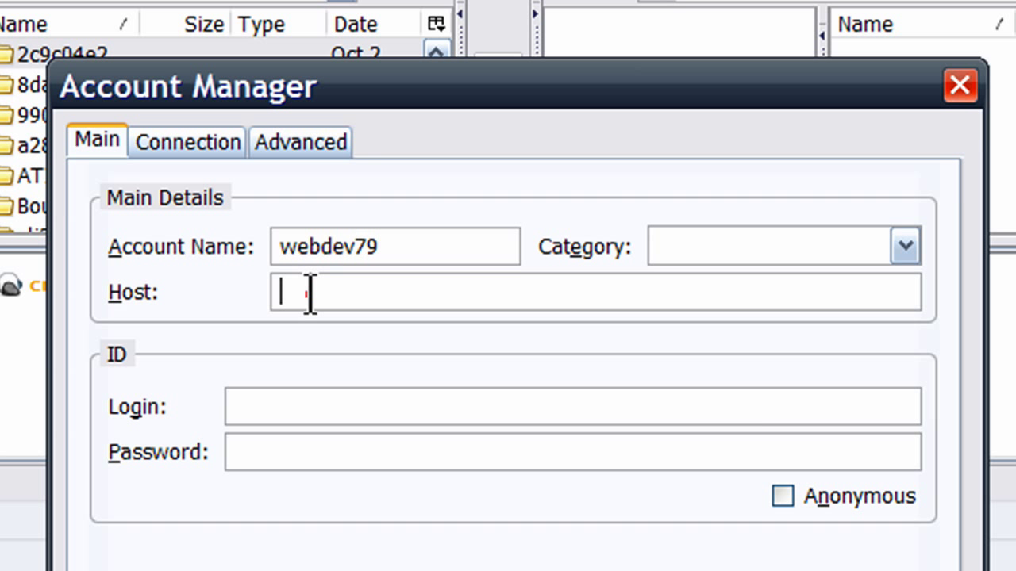
{"action": "type", "text": "webdev79.cocc-webdev.com"}
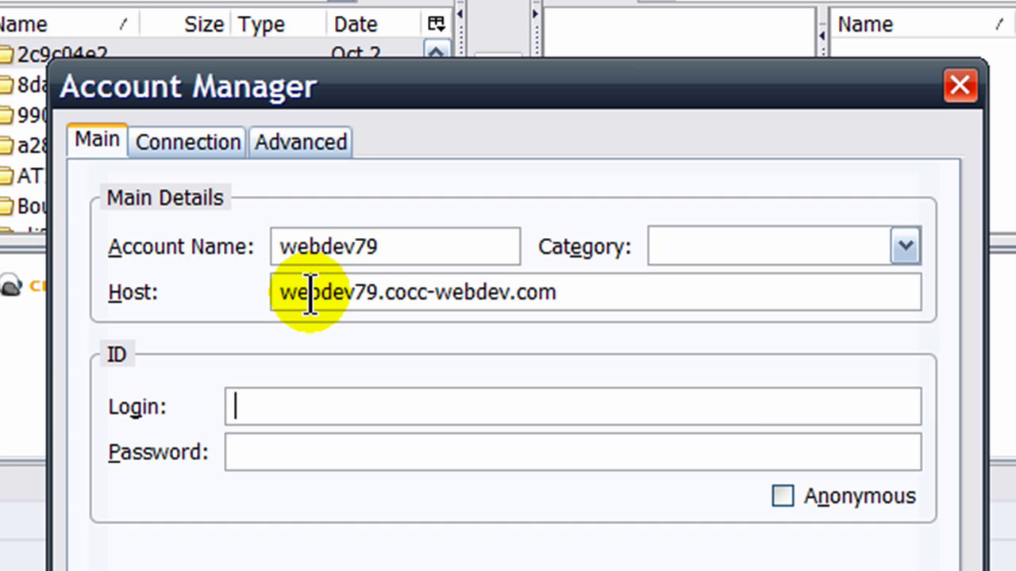
{"action": "type", "text": "webdev79"}
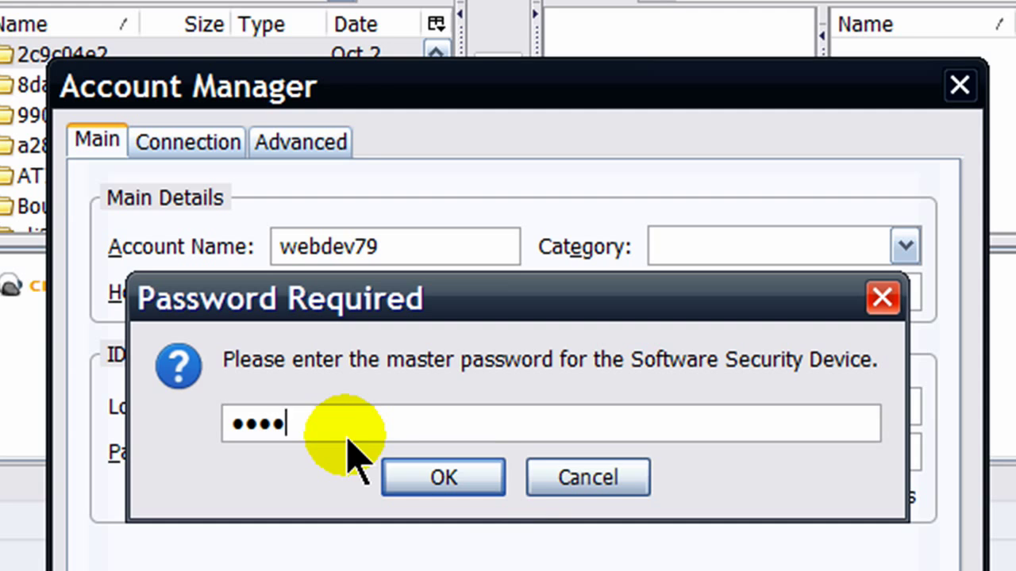
{"action": "left_click", "coordinate": [442, 477]}
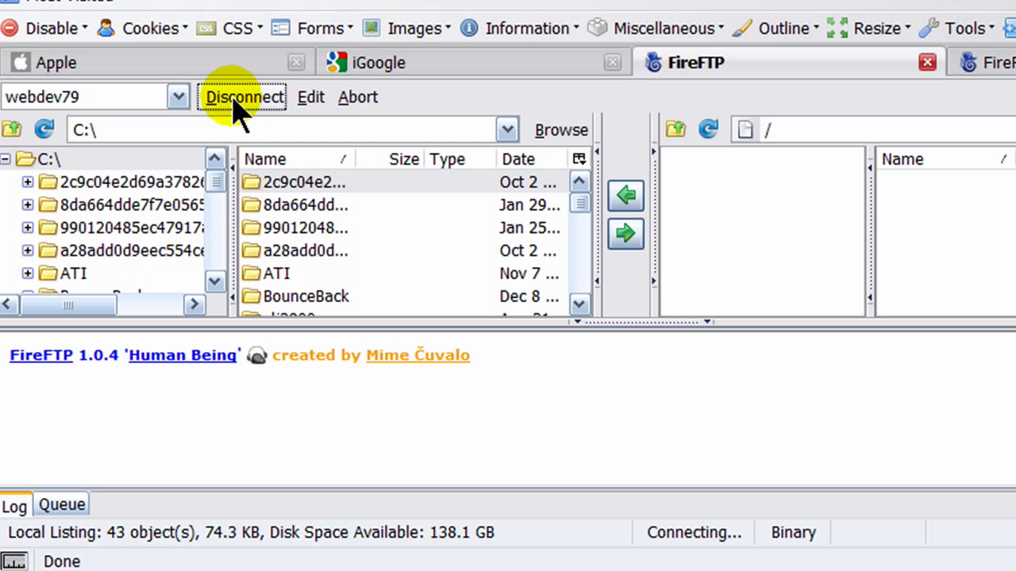
{"action": "left_click", "coordinate": [243, 97]}
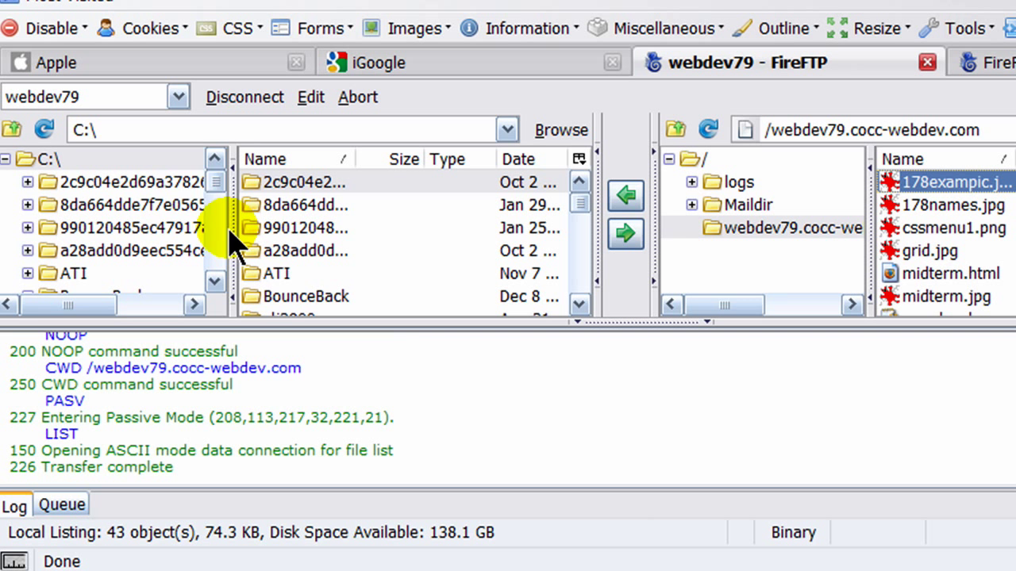